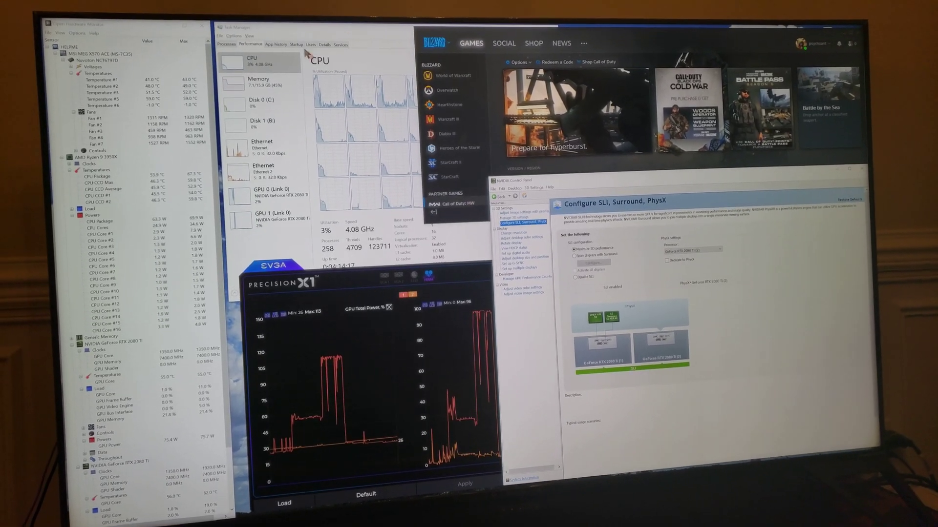
Show the SLI rendering mode choices in Manage 3D settings.
click(250, 36)
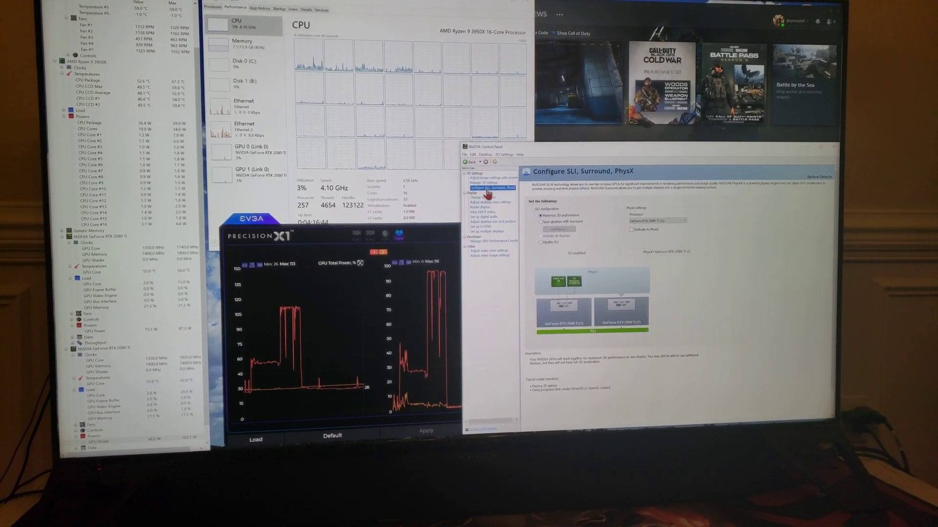
click(483, 183)
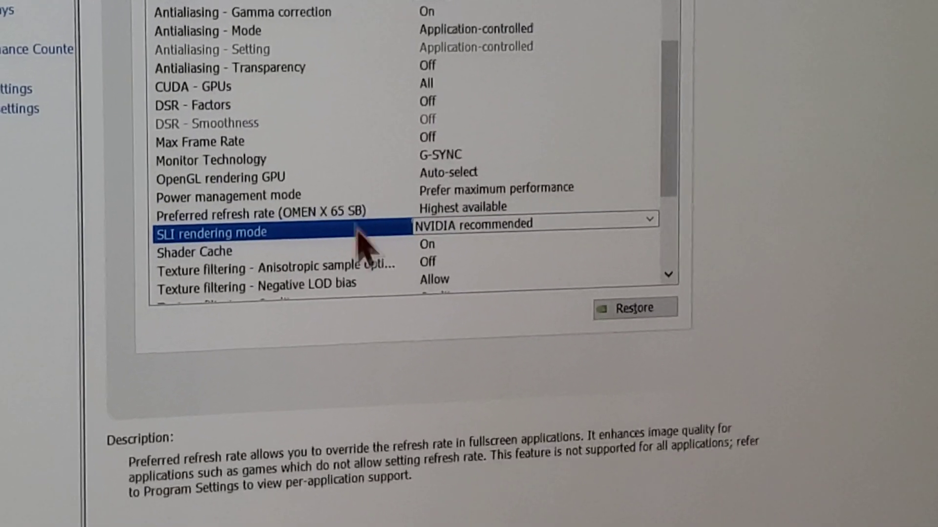
click(649, 218)
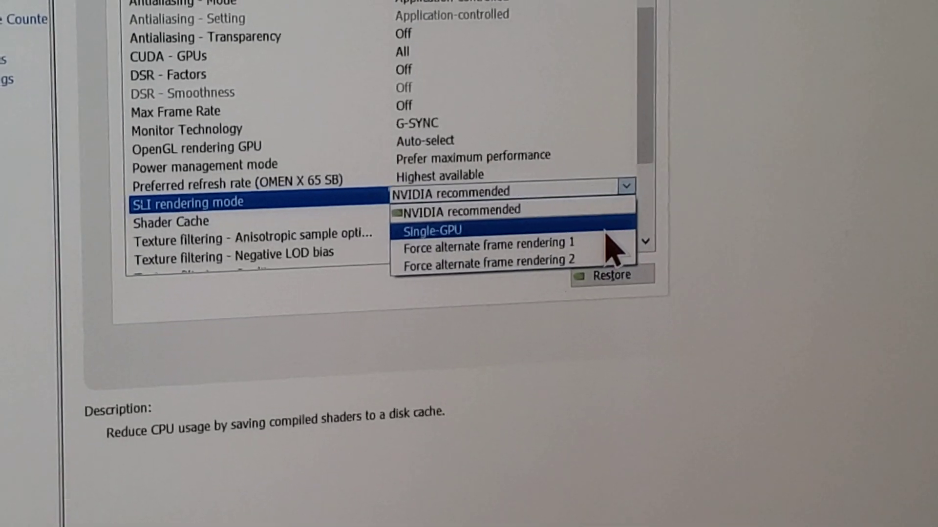
mouse_move(606, 258)
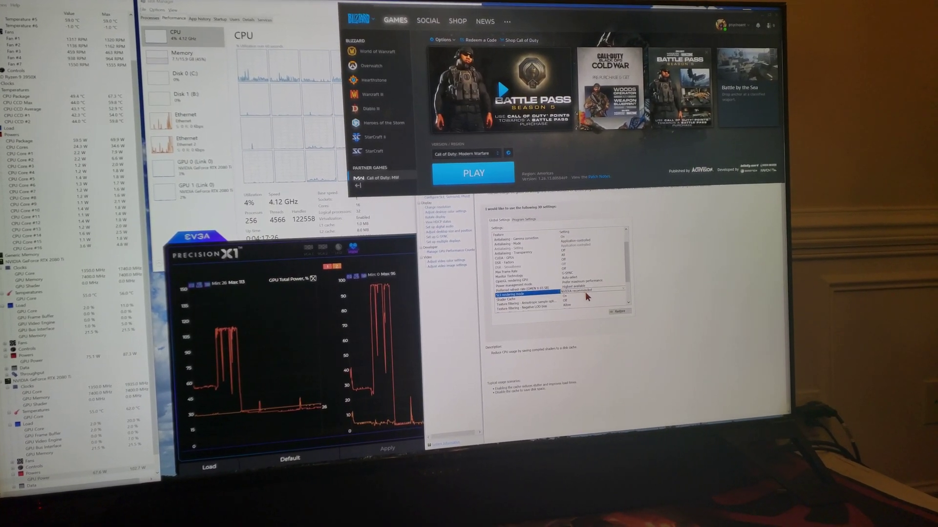
Launch Modern Warfare from Battle.net and reach the main multiplayer menu.
click(474, 174)
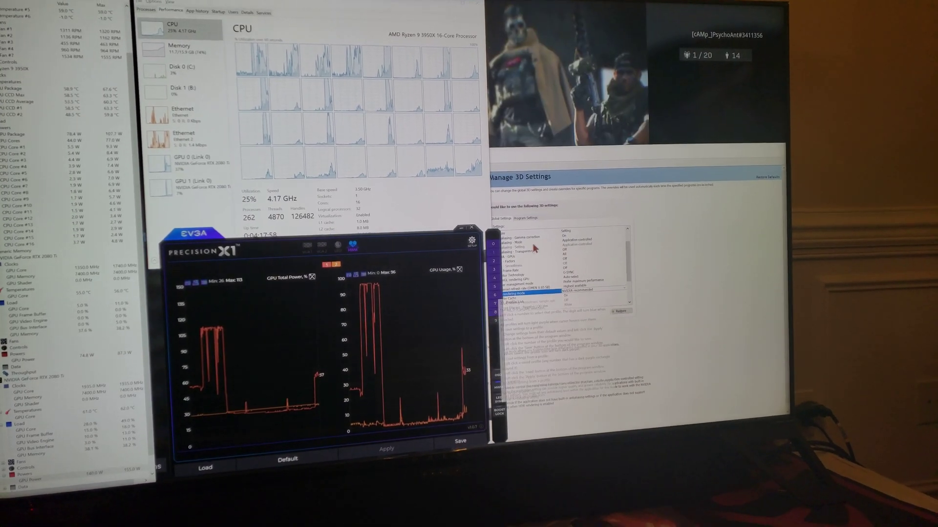
click(187, 176)
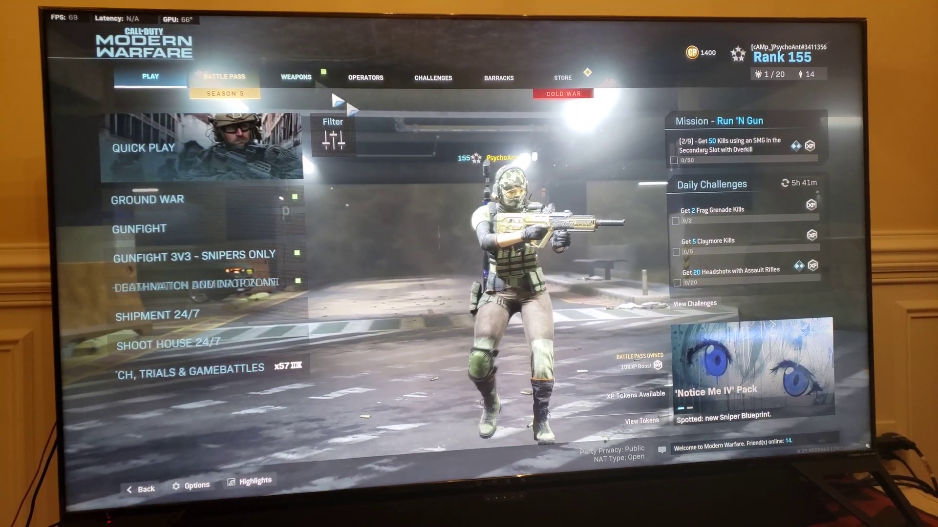
click(193, 485)
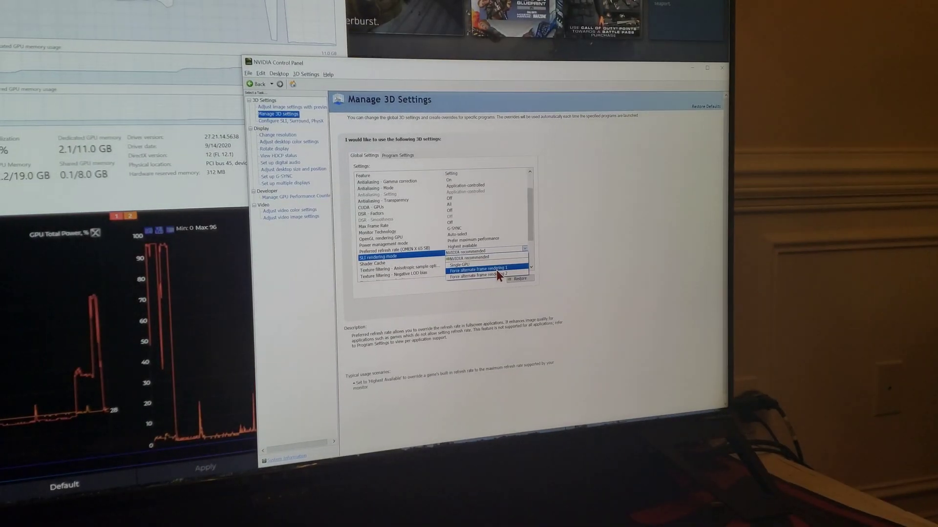
Set SLI rendering mode to Force alternate frame rendering 1 and accept the warning.
click(486, 269)
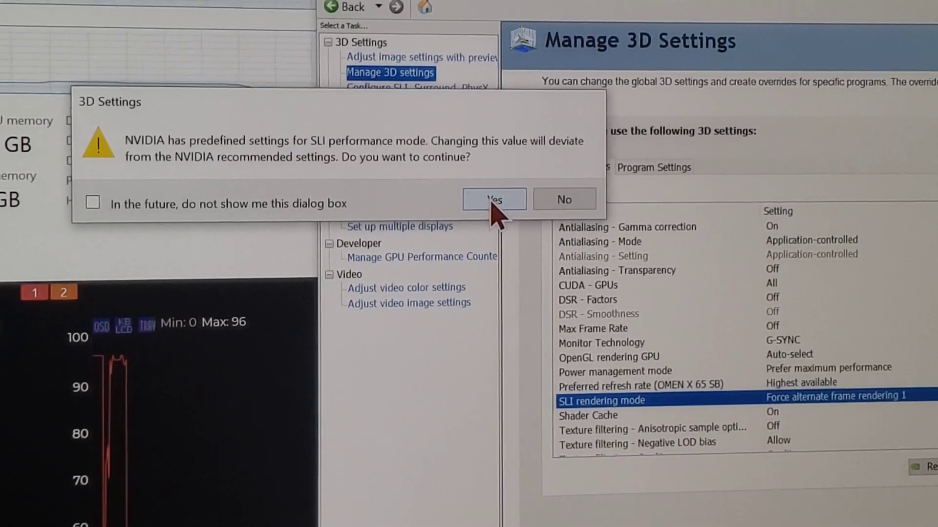
click(494, 200)
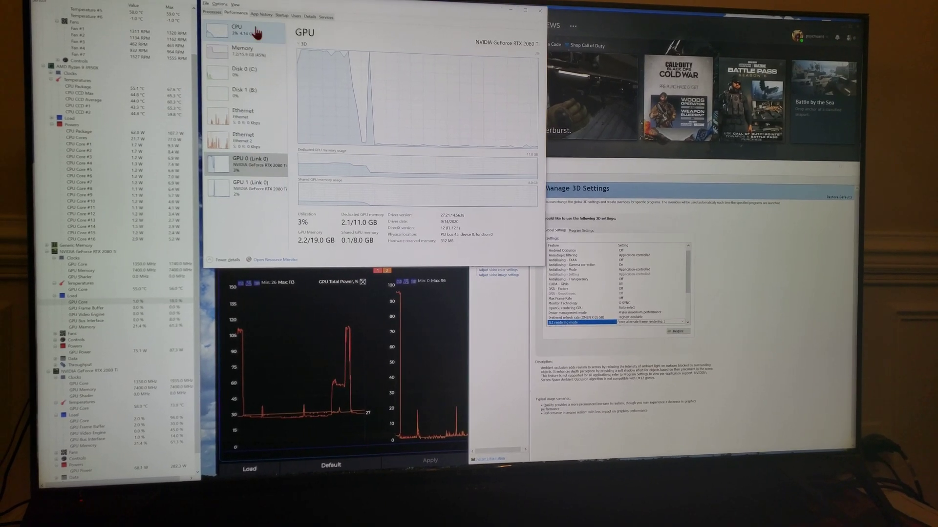
Show the second RTX 2080 Ti's GPU graph in the Performance view.
click(242, 37)
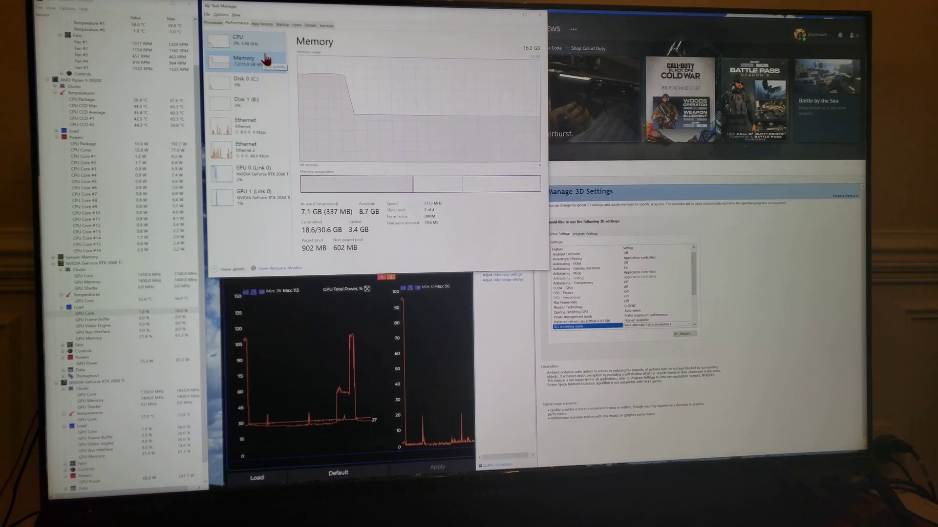
click(239, 37)
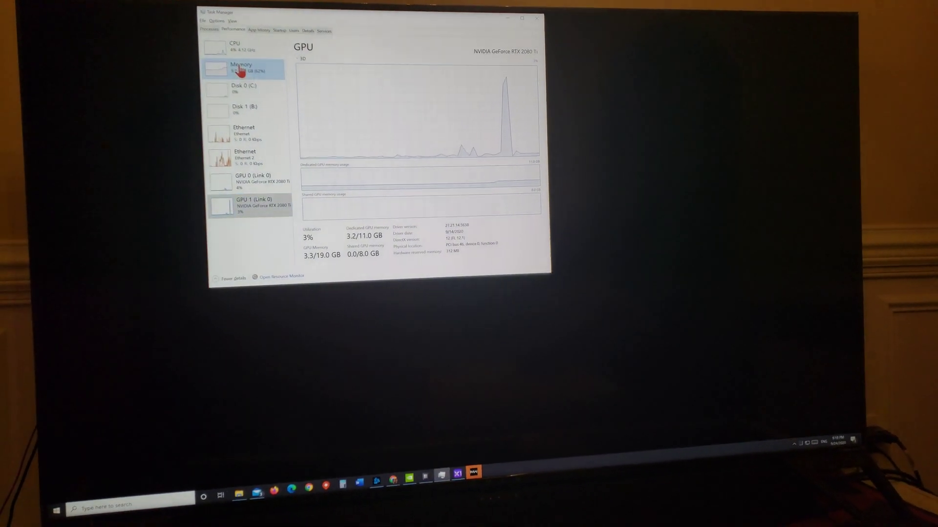
Raise the actions menu on the Call of Duty: Modern Warfare process.
click(243, 68)
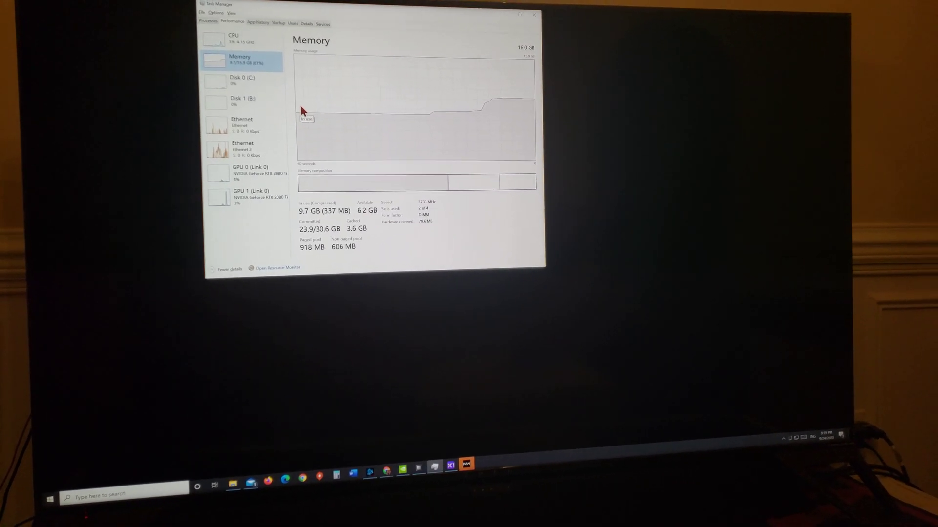
click(238, 37)
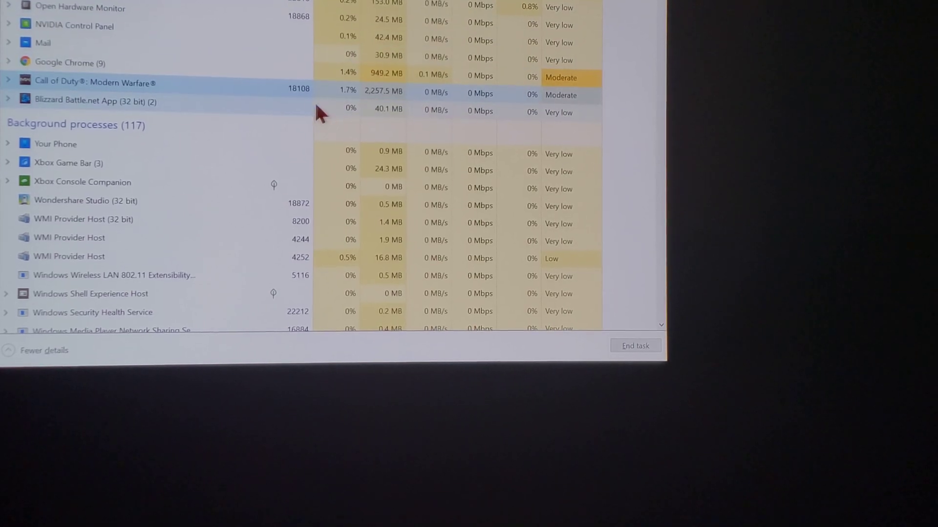
right_click(95, 82)
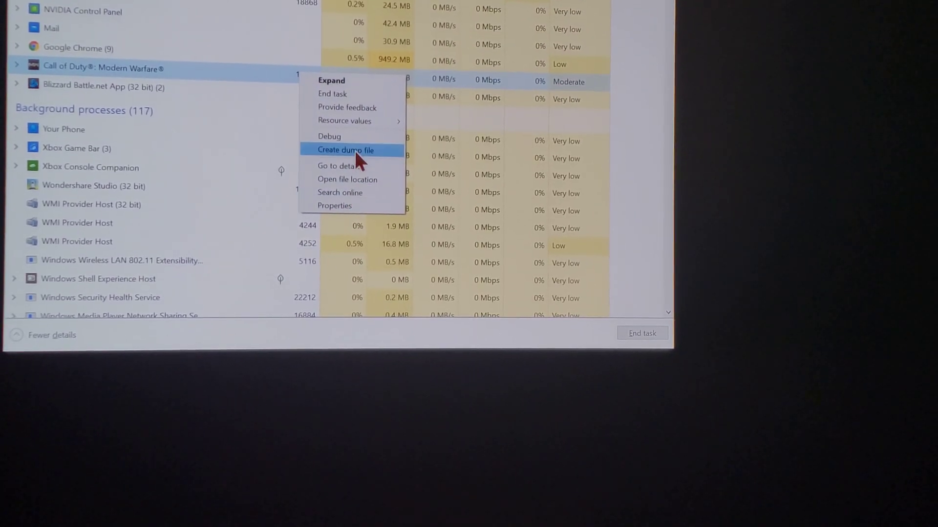